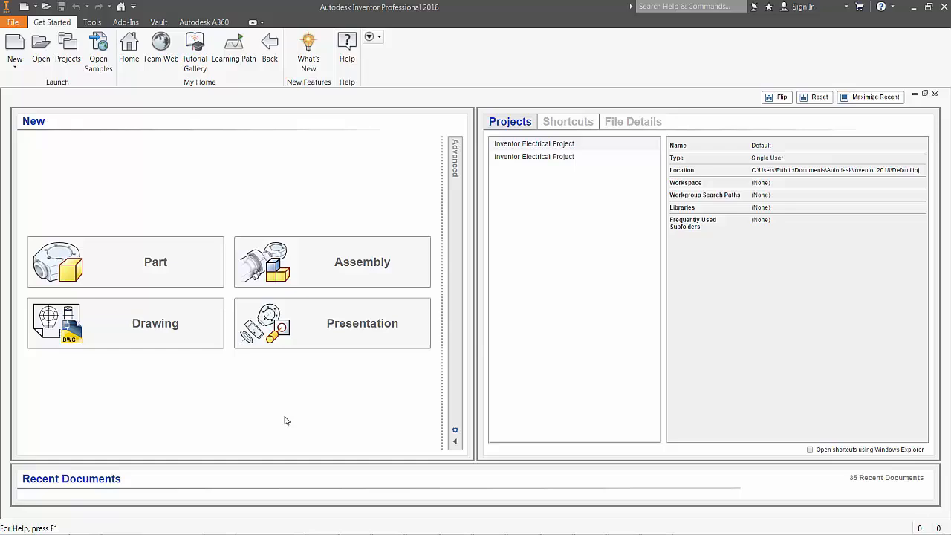
{"action": "mouse_move", "coordinate": [261, 352]}
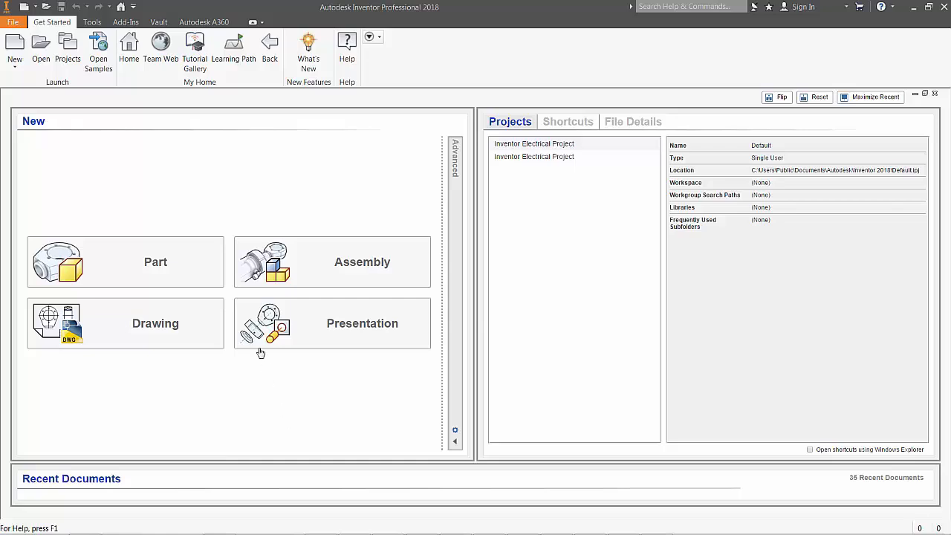
- Create a new part document, Part1, from the Get Started tab
{"action": "left_click", "coordinate": [125, 262]}
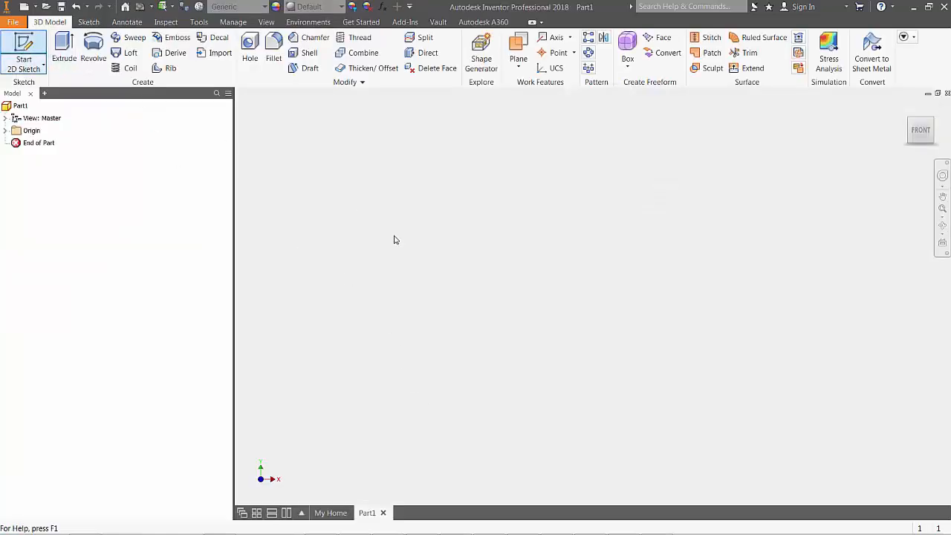
- Start a 2D sketch on the XY front plane
{"action": "left_click", "coordinate": [24, 53]}
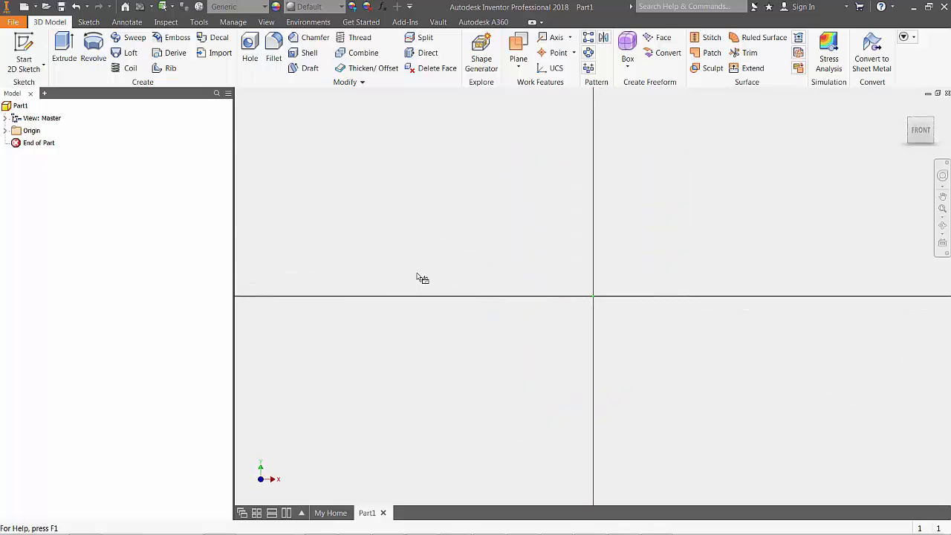
{"action": "left_click", "coordinate": [25, 52]}
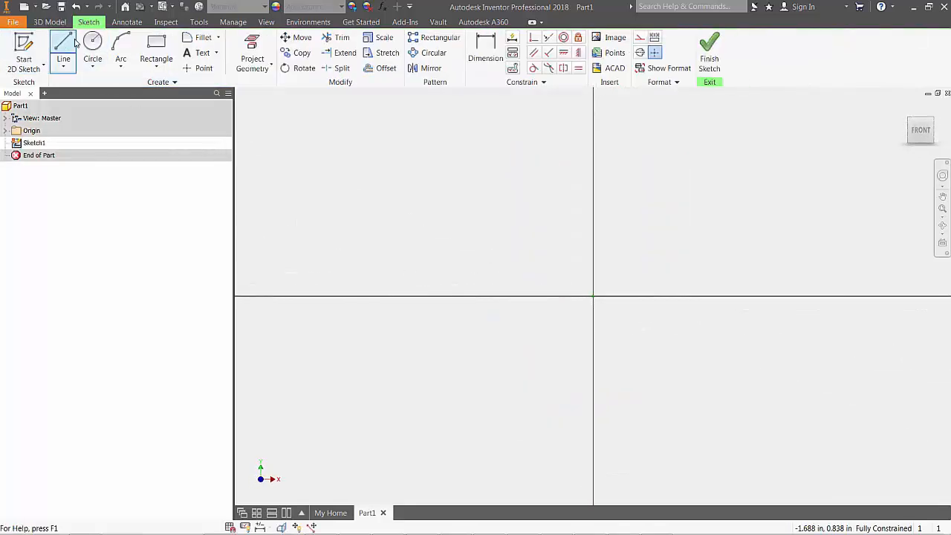
- Draw four connected lines forming a closed rectangle around the origin
{"action": "left_click", "coordinate": [64, 48]}
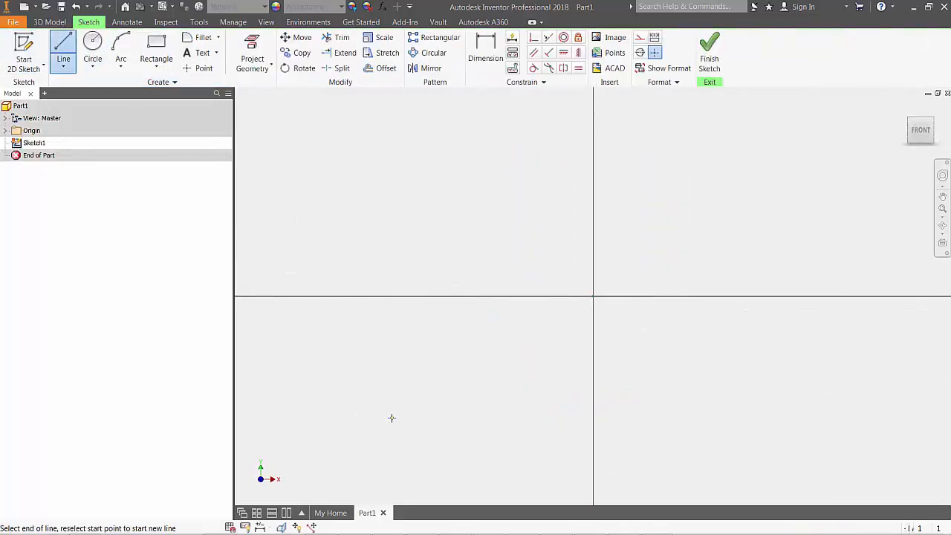
{"action": "left_click", "coordinate": [804, 420]}
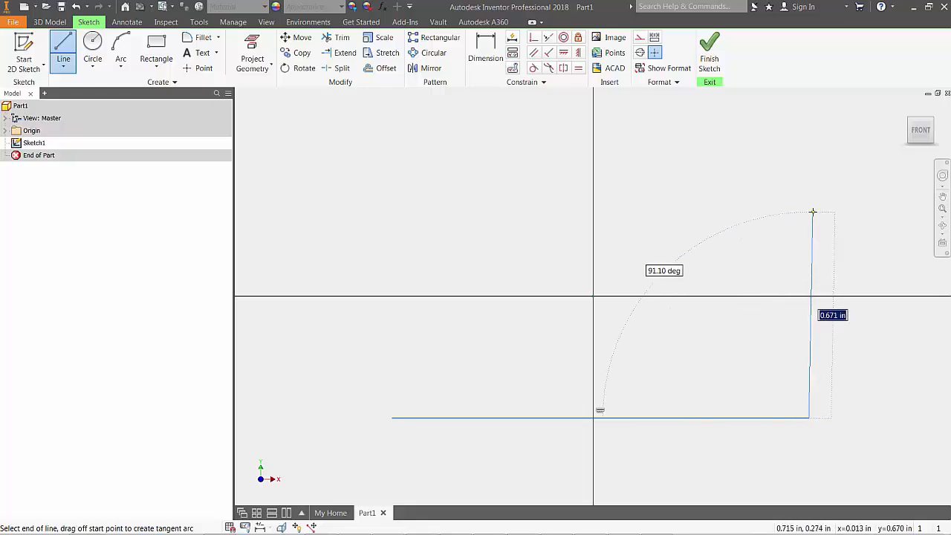
{"action": "mouse_move", "coordinate": [809, 206]}
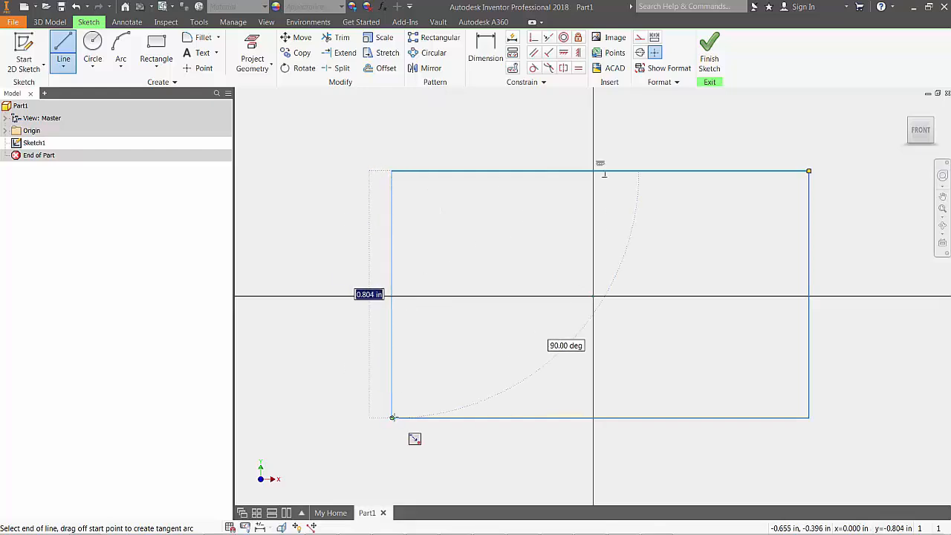
{"action": "left_click", "coordinate": [392, 417]}
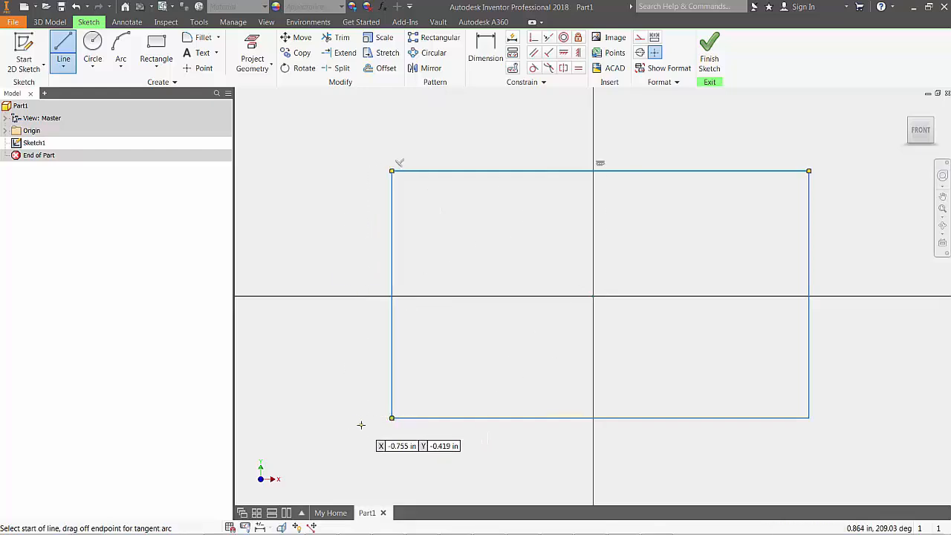
{"action": "mouse_move", "coordinate": [521, 249]}
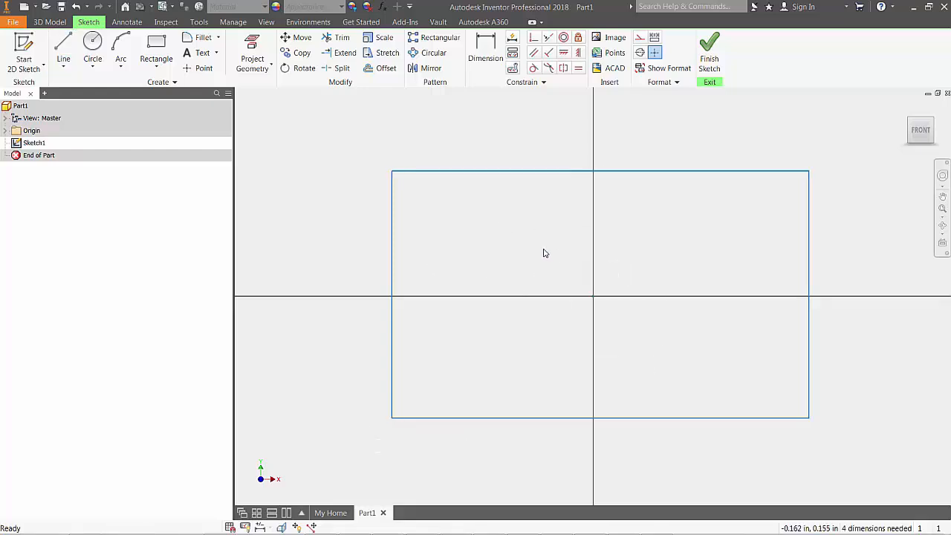
- Dimension the rectangle's bottom edge width and its right edge height of 0.25
{"action": "left_click", "coordinate": [485, 52]}
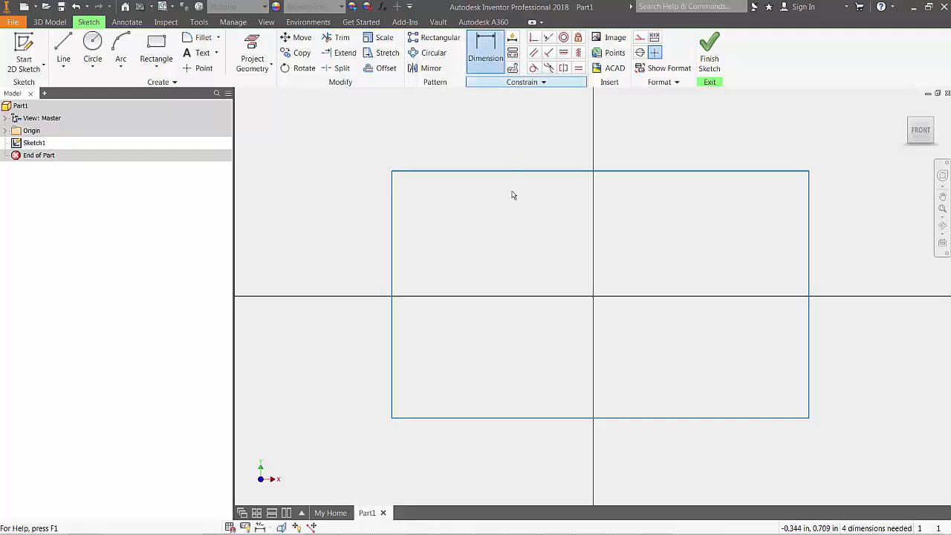
{"action": "left_click", "coordinate": [485, 52]}
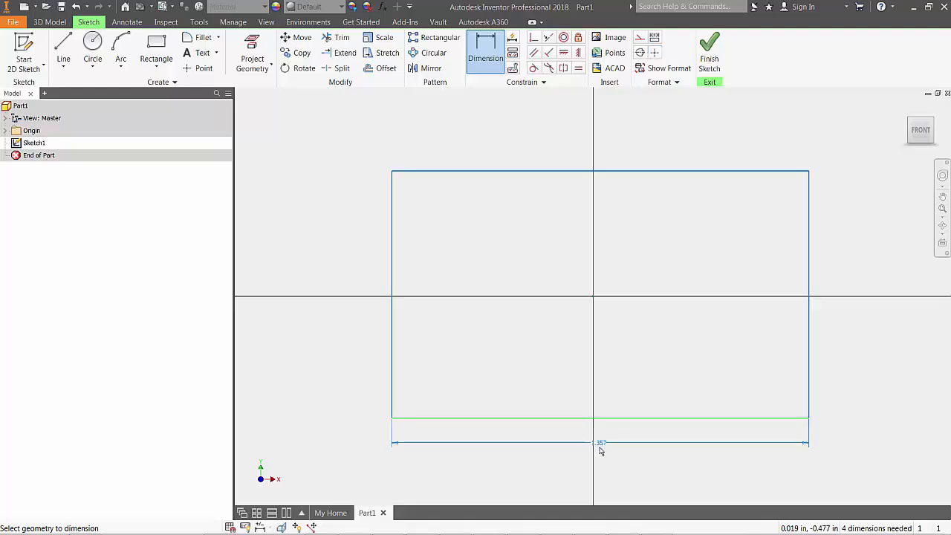
{"action": "left_click", "coordinate": [600, 442]}
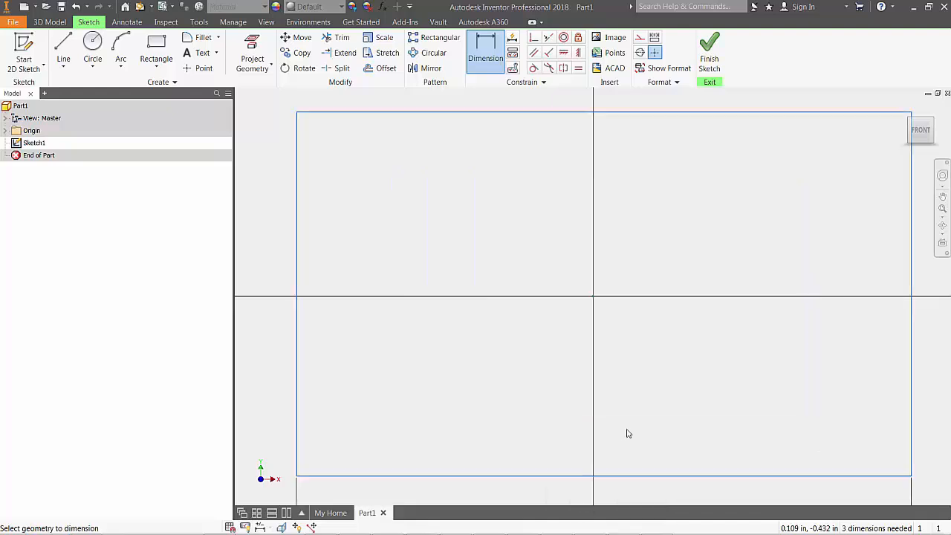
{"action": "mouse_move", "coordinate": [914, 286]}
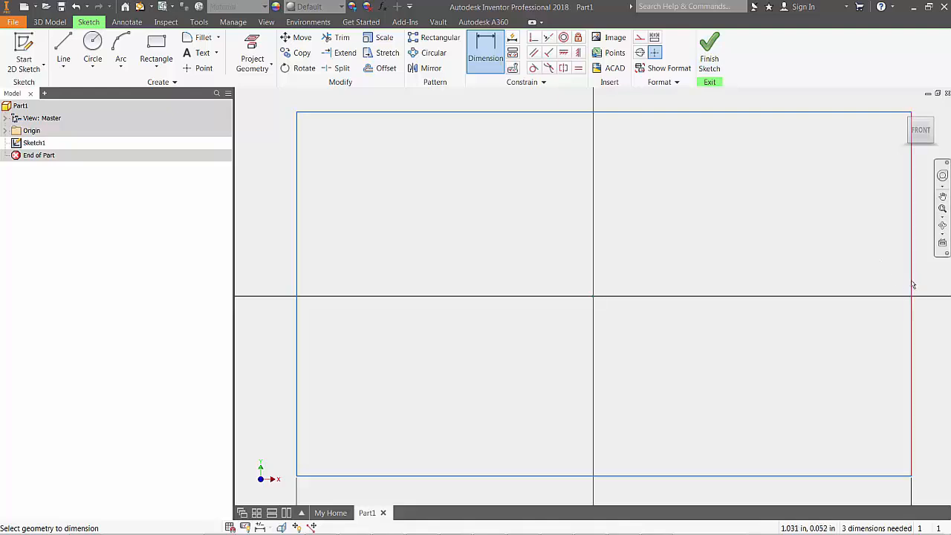
{"action": "left_click", "coordinate": [912, 284]}
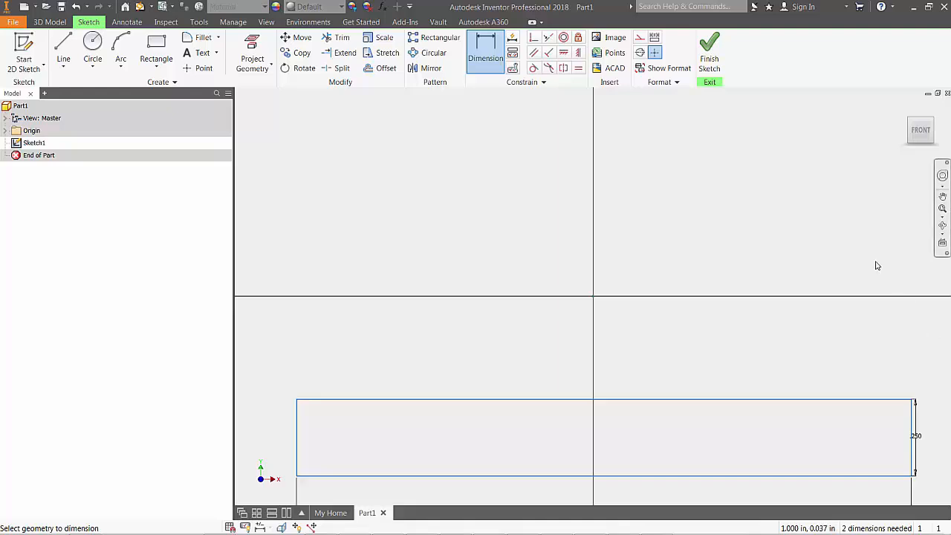
{"action": "left_click", "coordinate": [63, 48]}
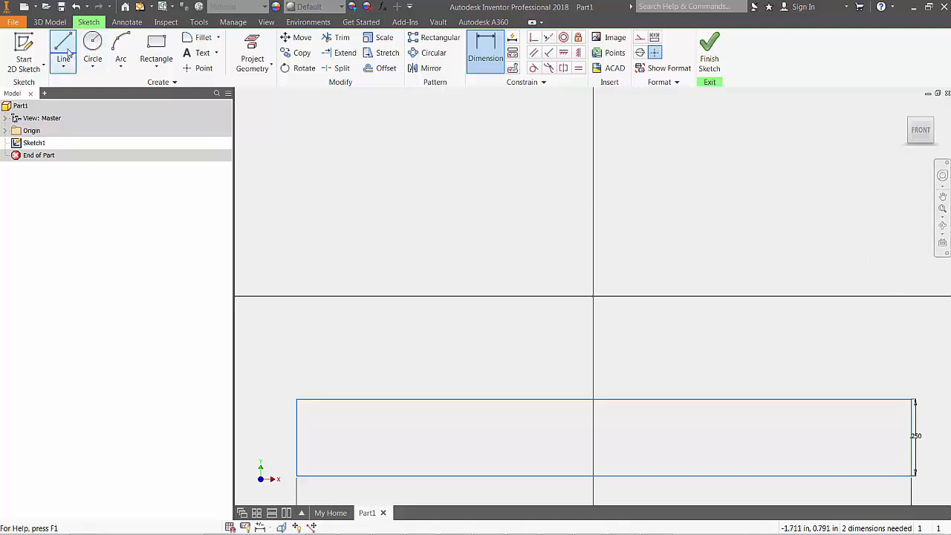
- Draw a vertical leg and leftward top arm rising from the bar's top edge
{"action": "left_click", "coordinate": [63, 50]}
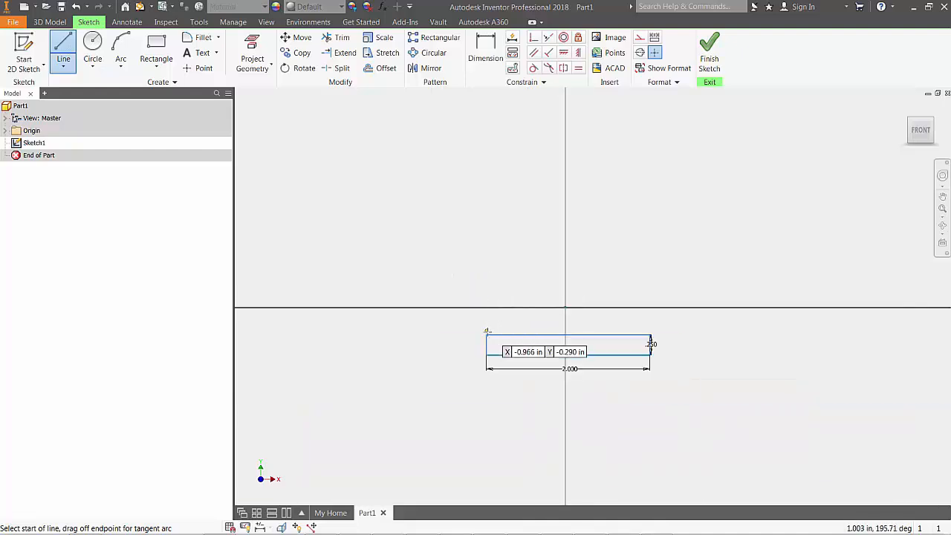
{"action": "left_click", "coordinate": [487, 343]}
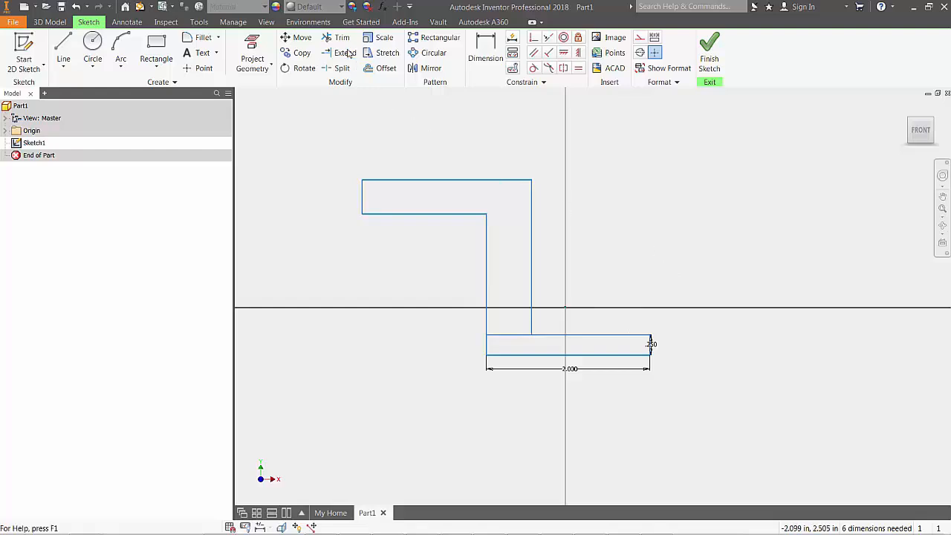
- Trim away the bar's top edge between the legs and its short left end
{"action": "left_click", "coordinate": [342, 37]}
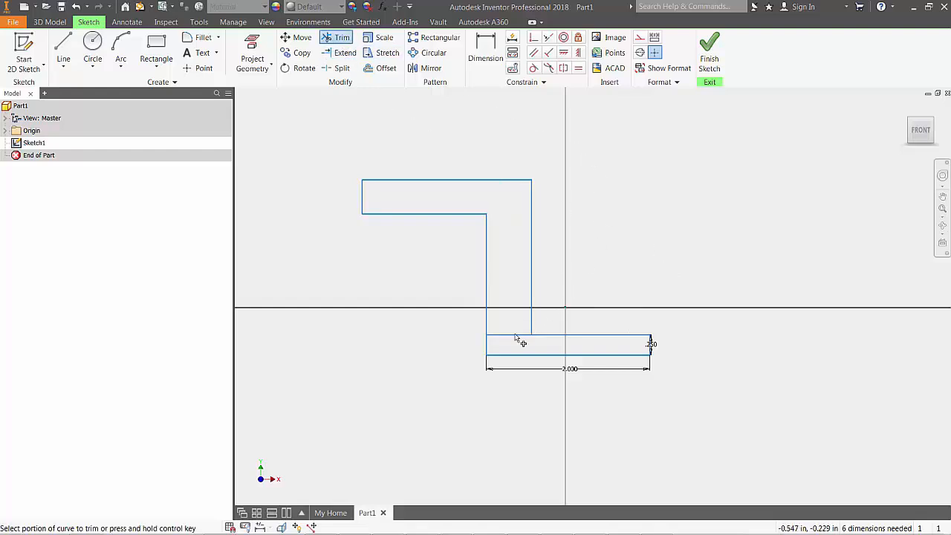
{"action": "left_click", "coordinate": [513, 338]}
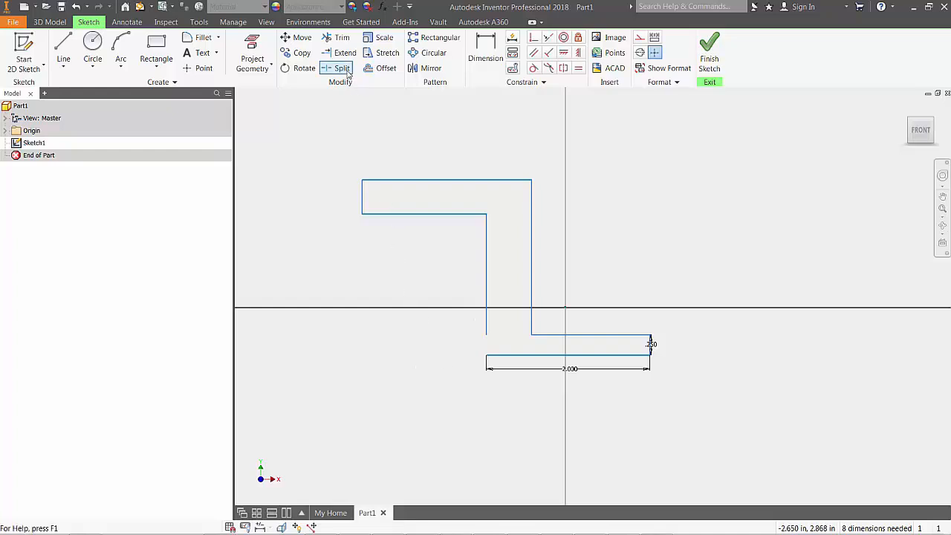
- Extend the left vertical line down to the bar's bottom edge
{"action": "left_click", "coordinate": [344, 53]}
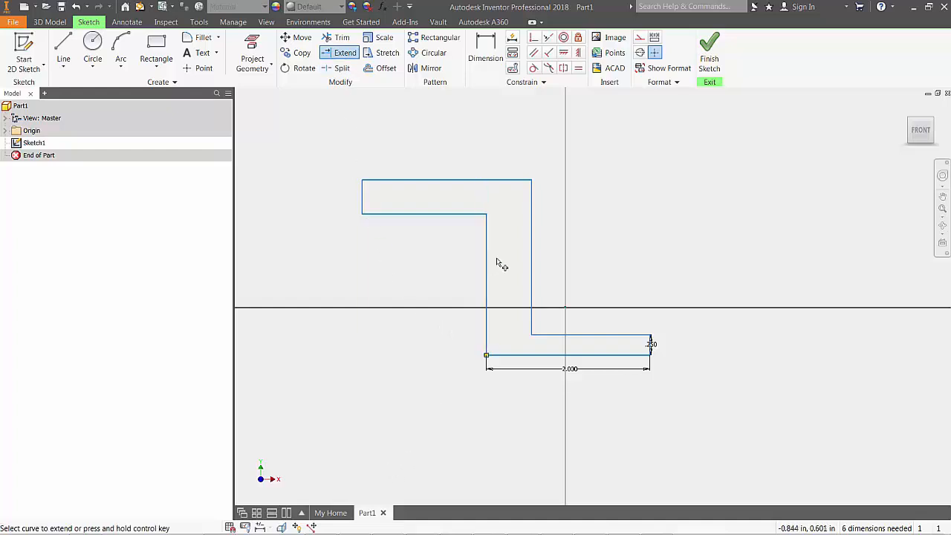
{"action": "mouse_move", "coordinate": [401, 359]}
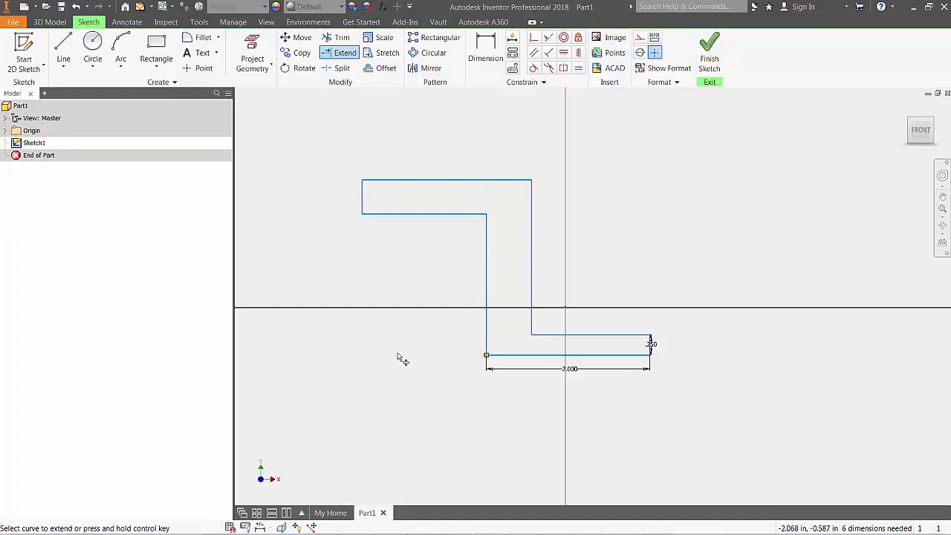
{"action": "mouse_move", "coordinate": [420, 315]}
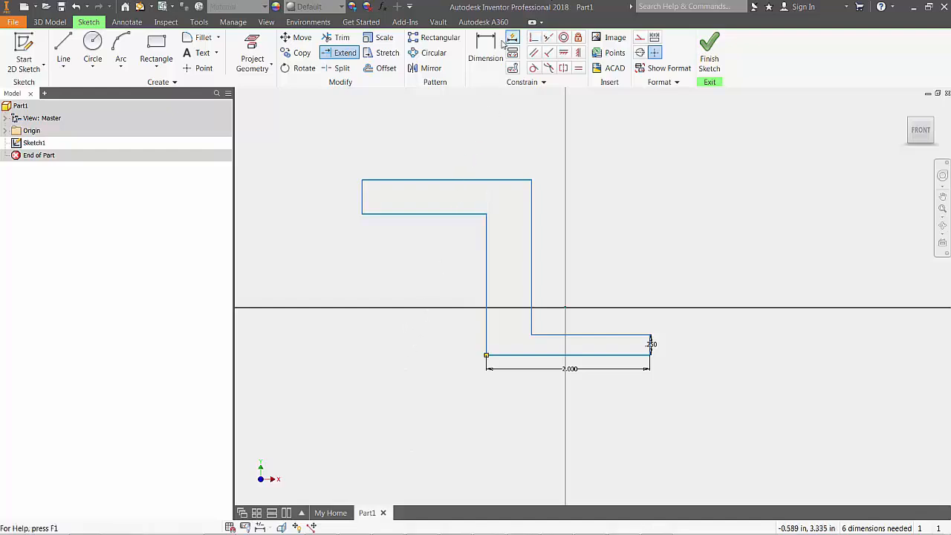
- Dimension the leg height and arm length at 1.75 and both thicknesses at 0.25
{"action": "left_click", "coordinate": [486, 52]}
{"action": "type", "text": "1.75"}
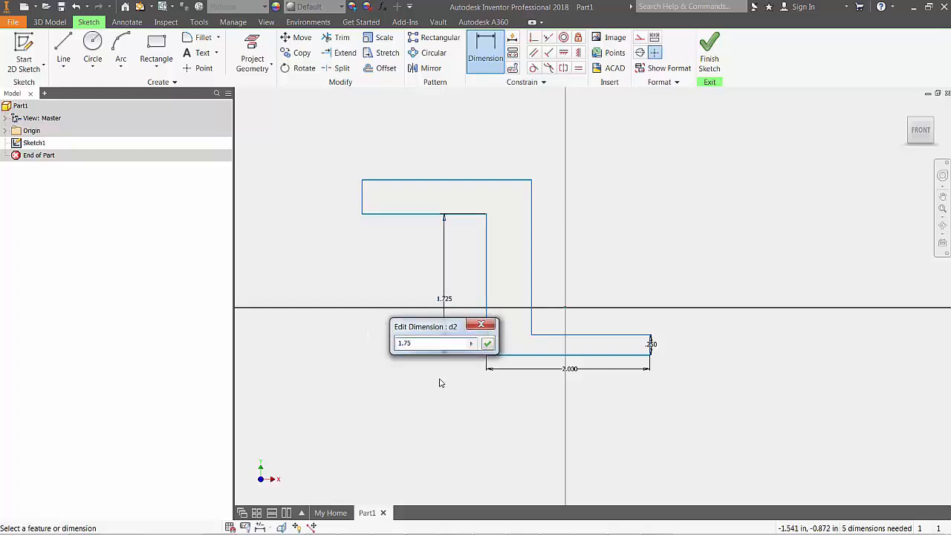
{"action": "left_click", "coordinate": [487, 344]}
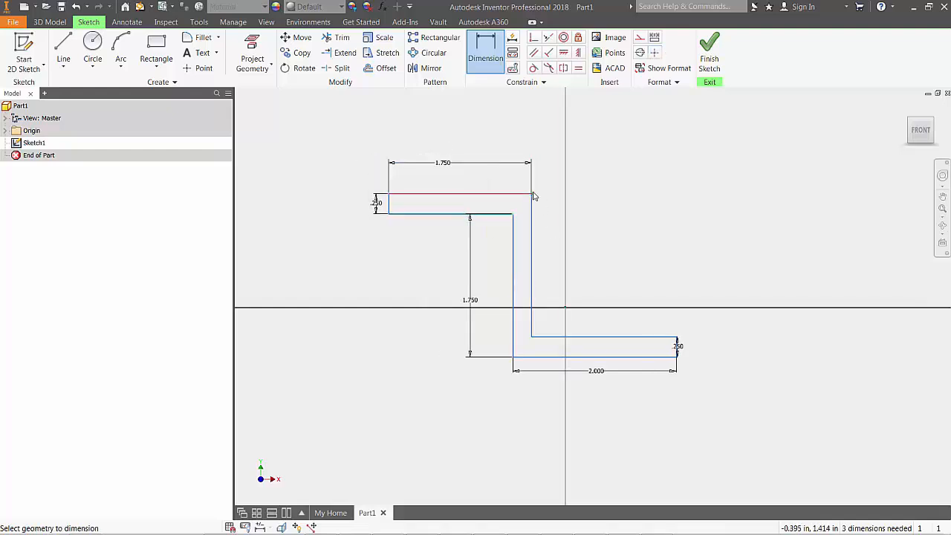
{"action": "left_click", "coordinate": [532, 197]}
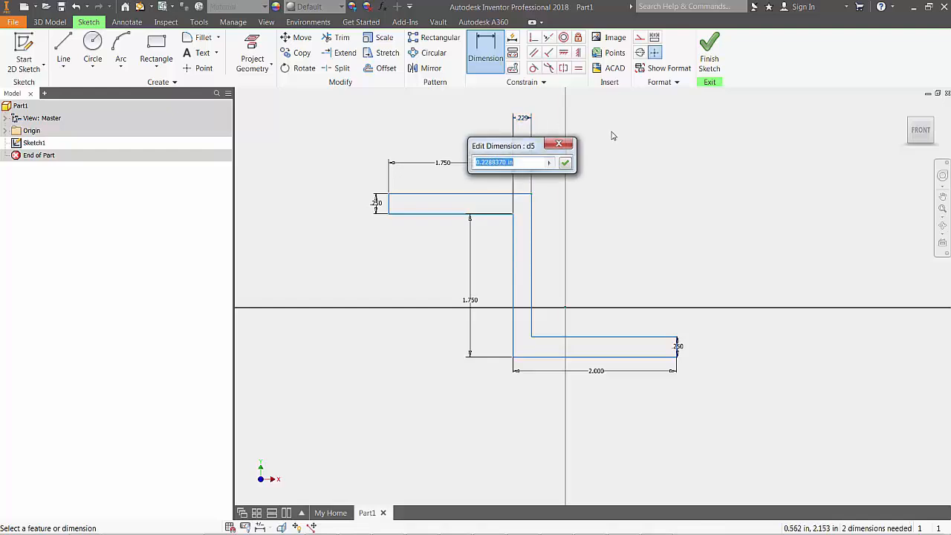
{"action": "left_click", "coordinate": [564, 162]}
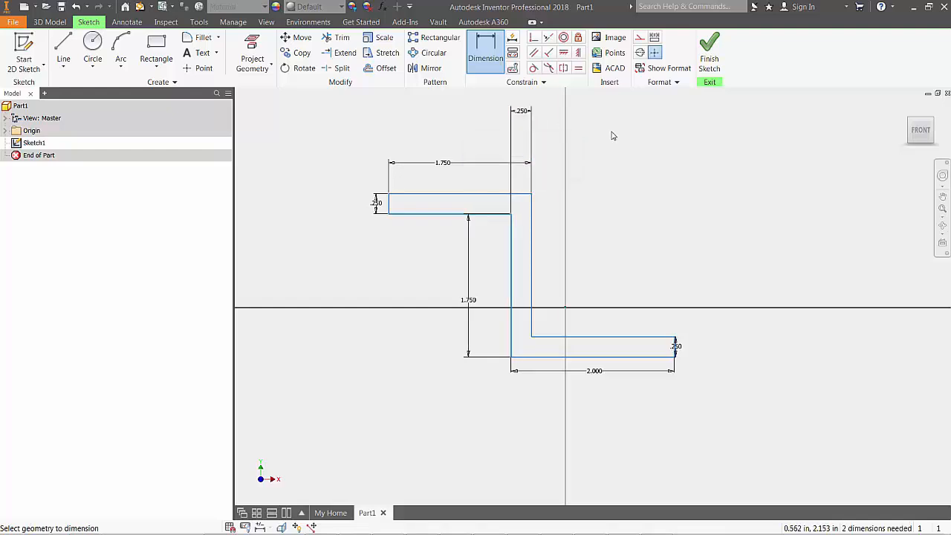